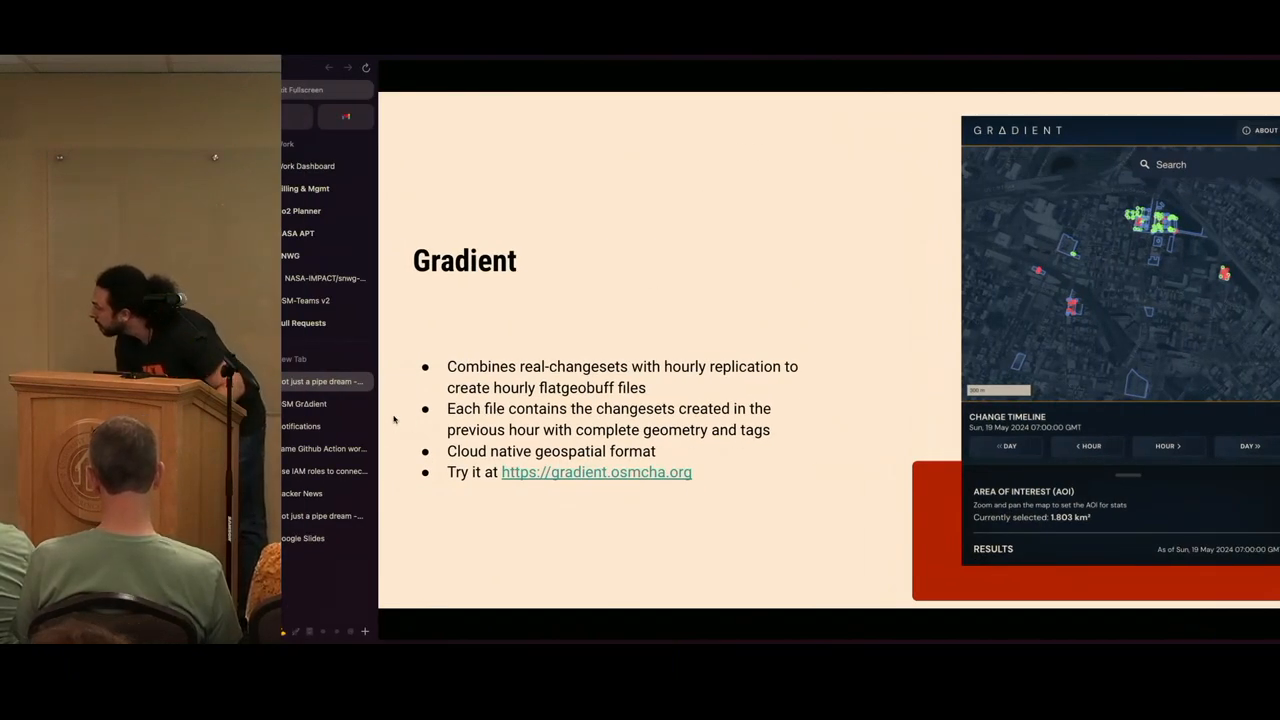
Switch from the Gradient slide to the live Gradient web app over New York City.
click(522, 404)
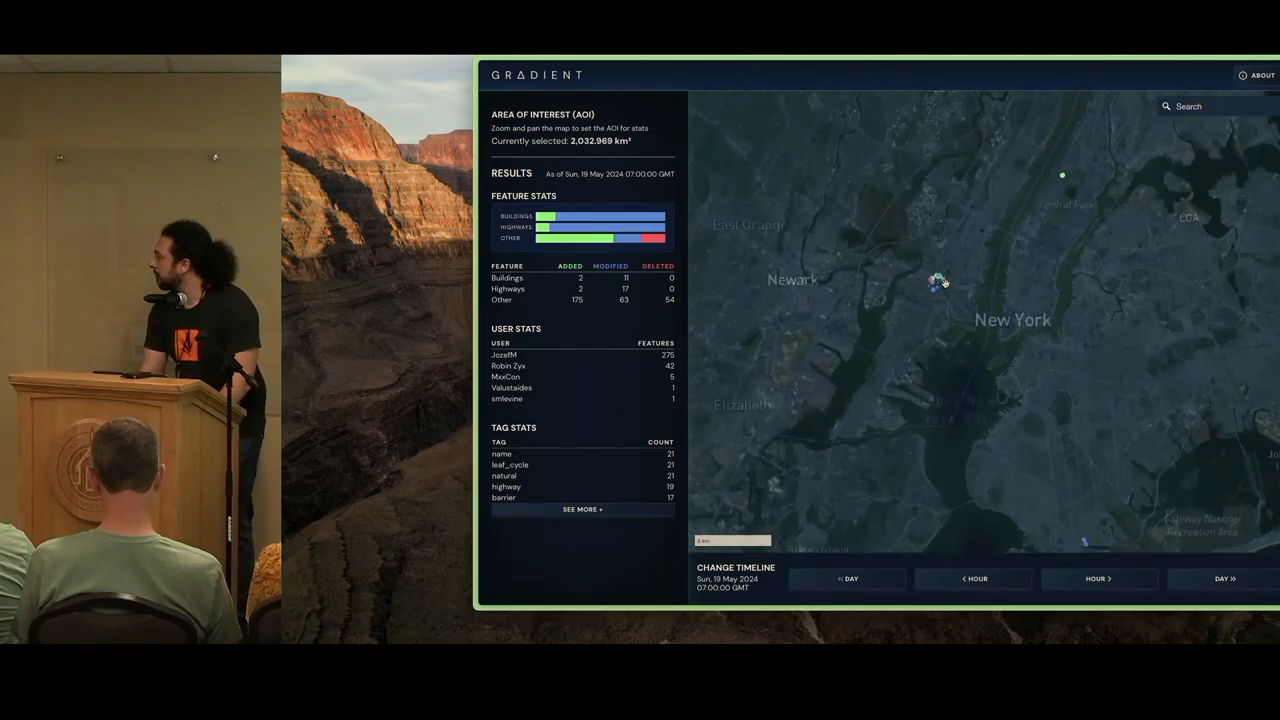
scroll(up, 3)
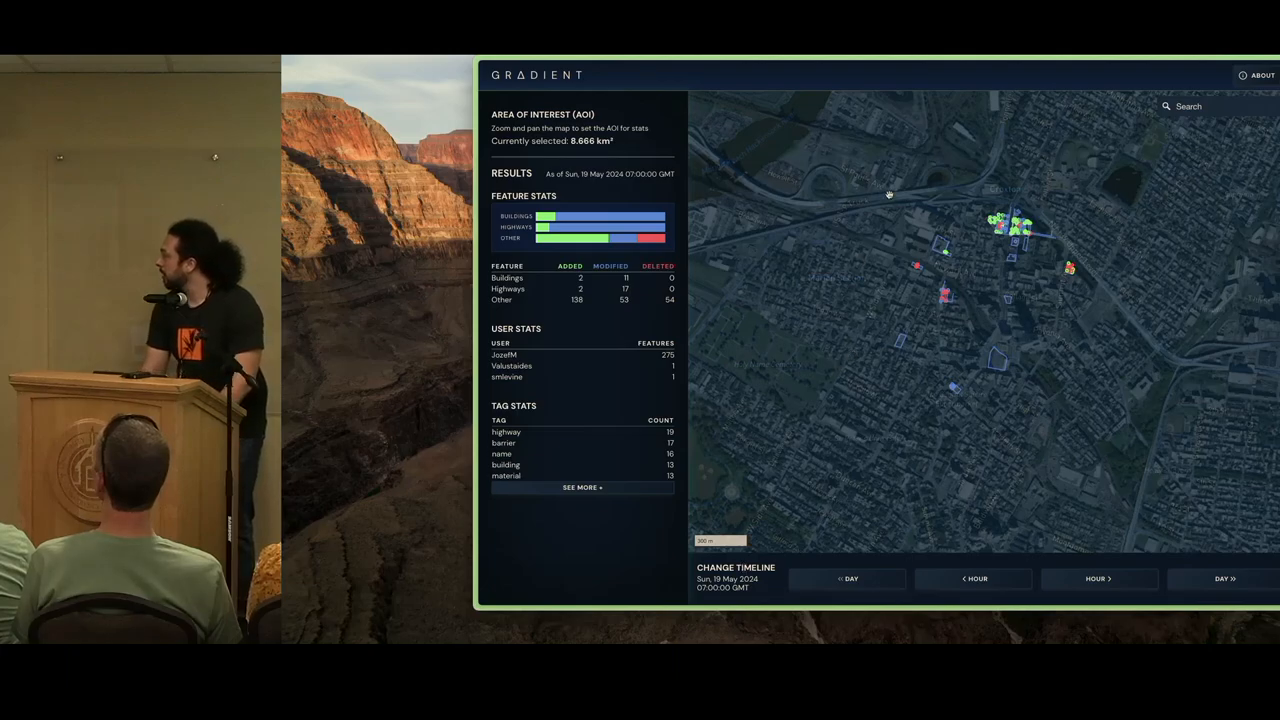
mouse_move(678, 294)
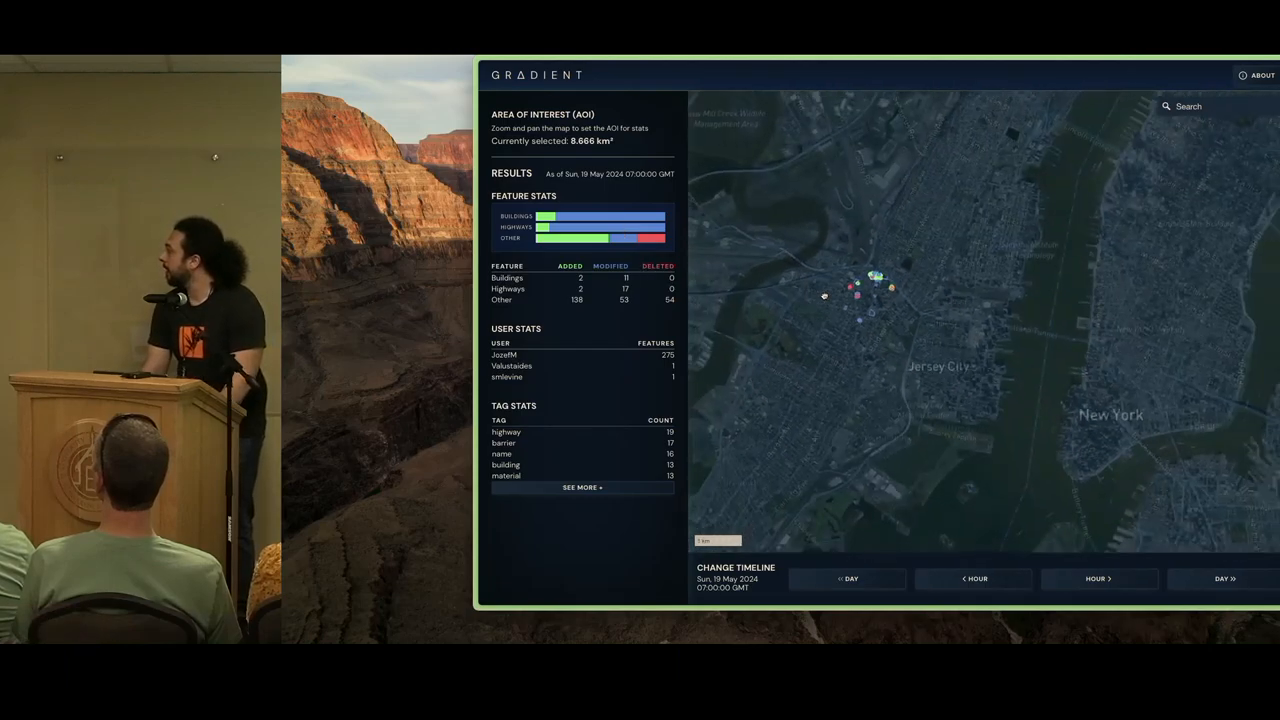
scroll(down, 3)
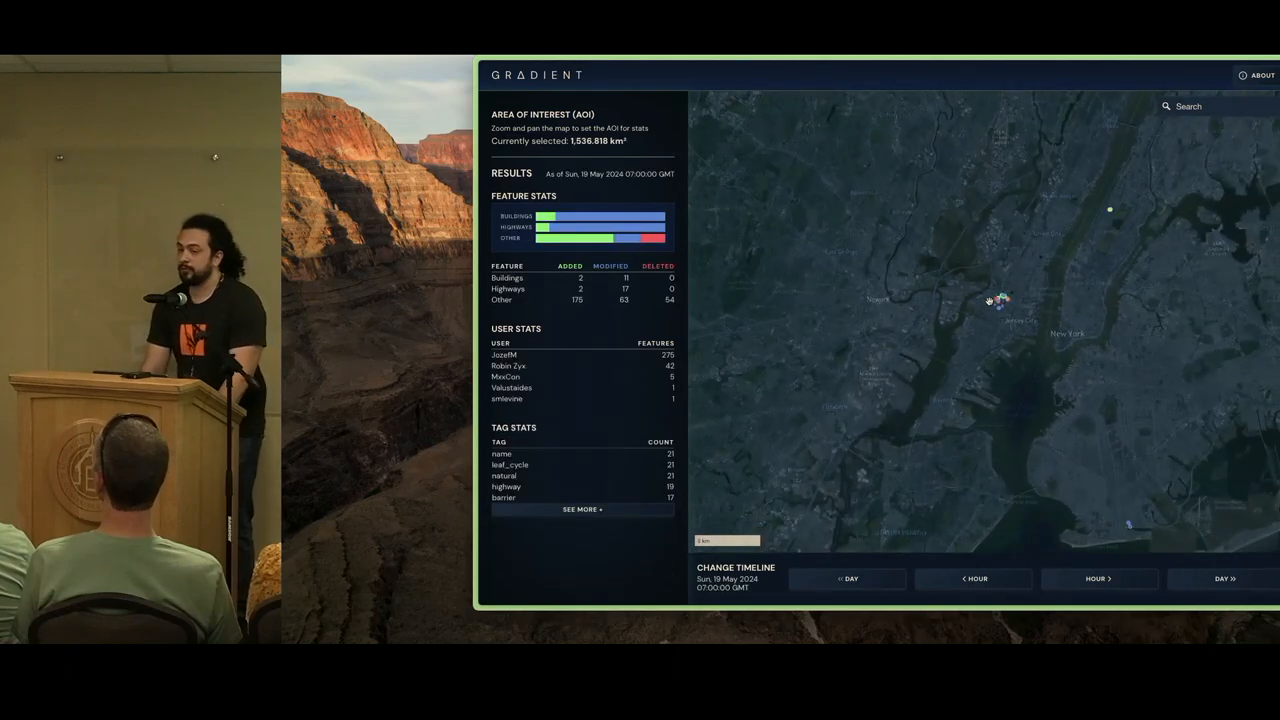
Zoom the map out from New York until the continental United States fills the view.
scroll(down, 3)
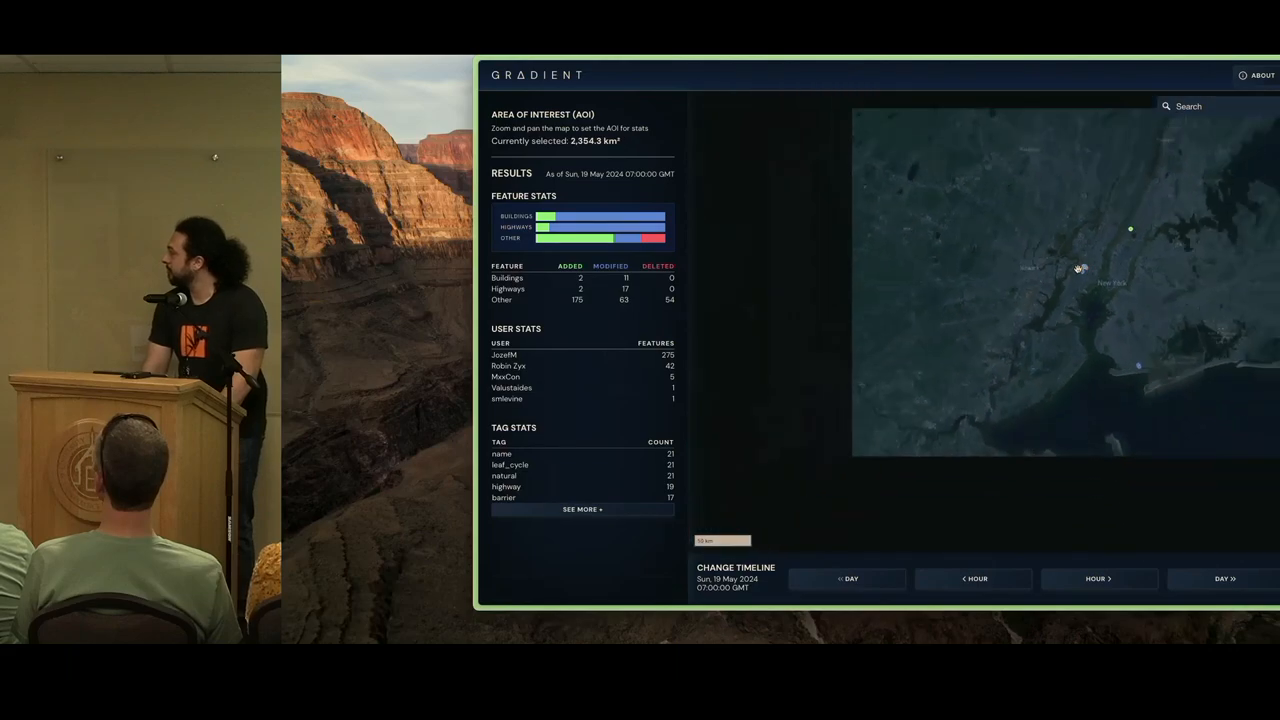
scroll(down, 3)
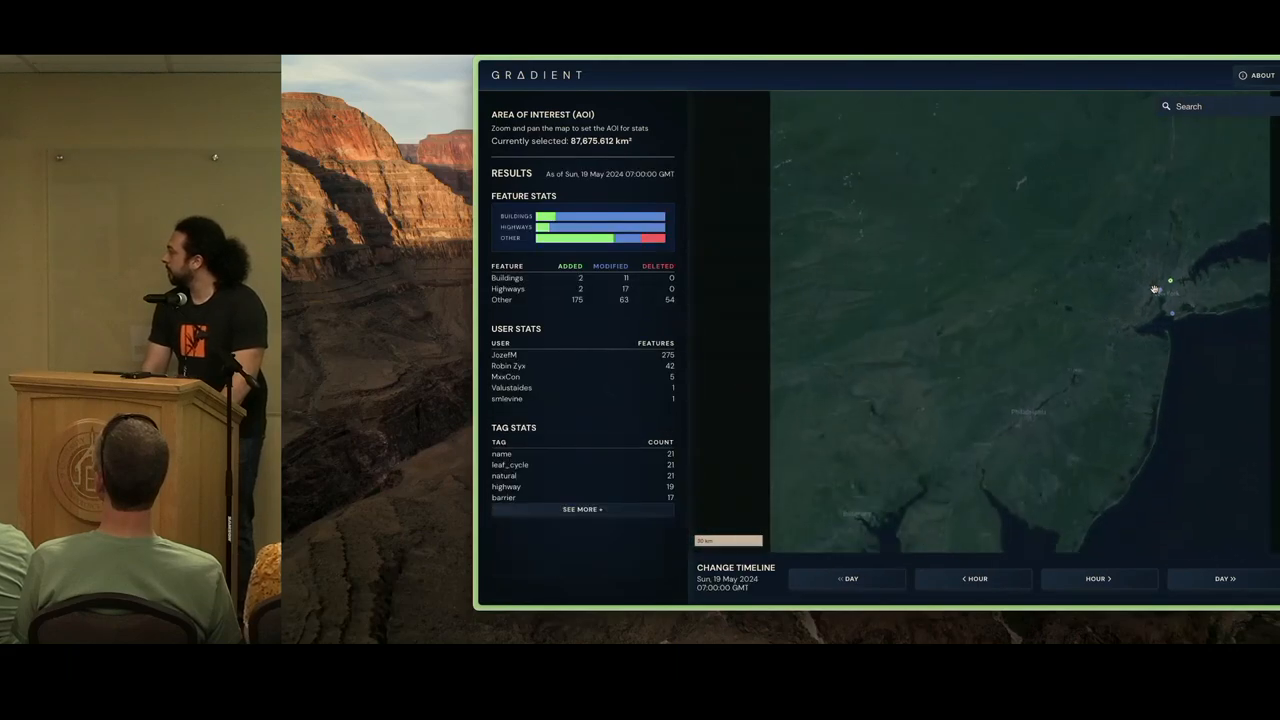
scroll(down, 3)
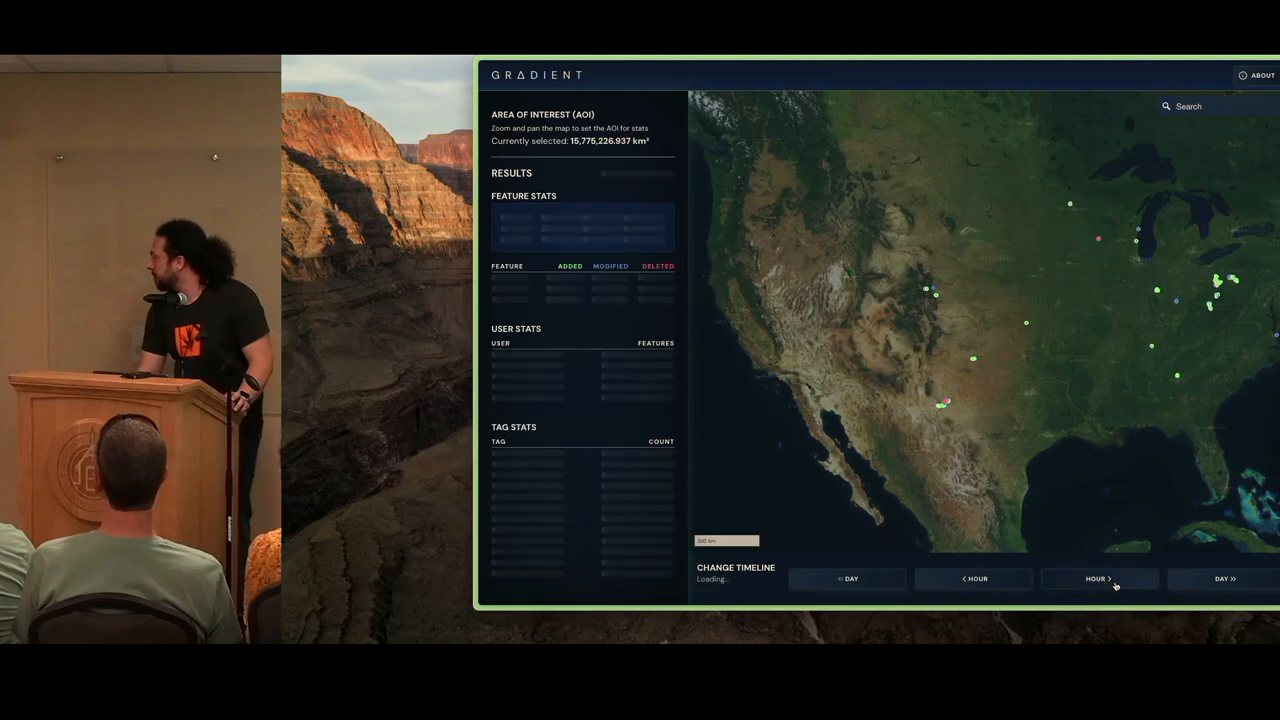
mouse_move(1100, 580)
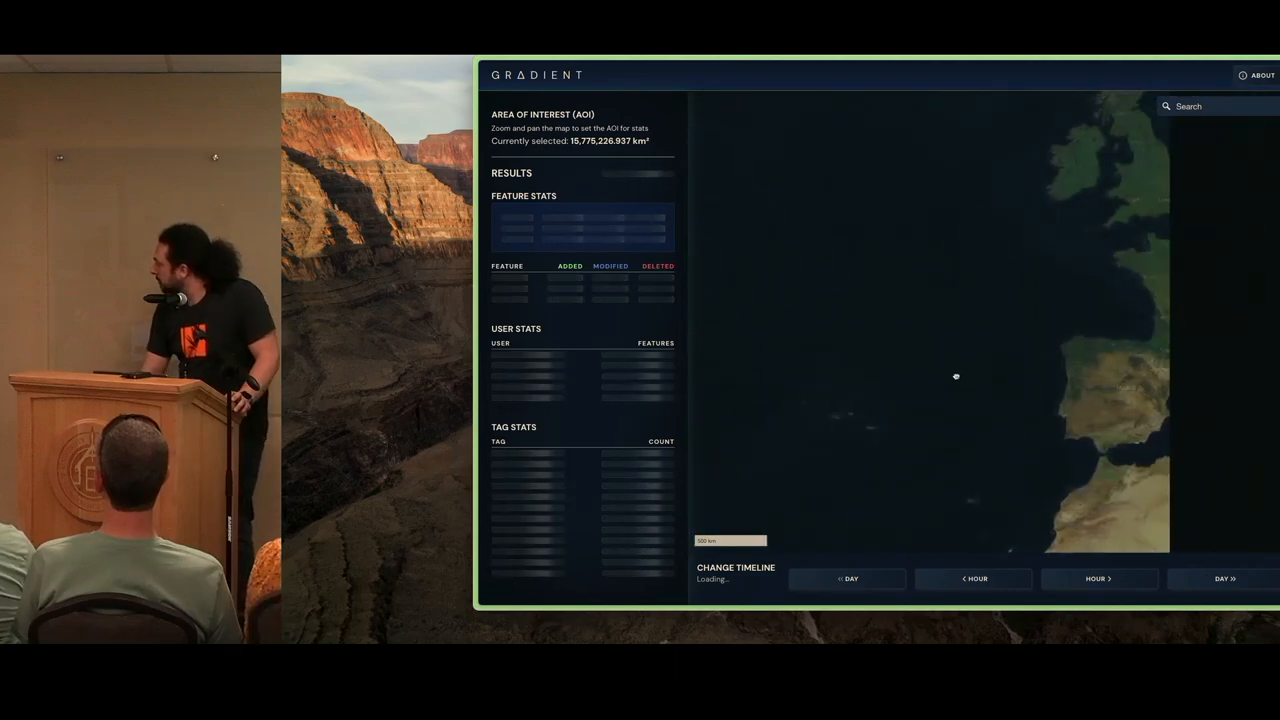
Move the map view toward Europe, then return to the 'Not just a pipe dream' slides.
scroll(up, 3)
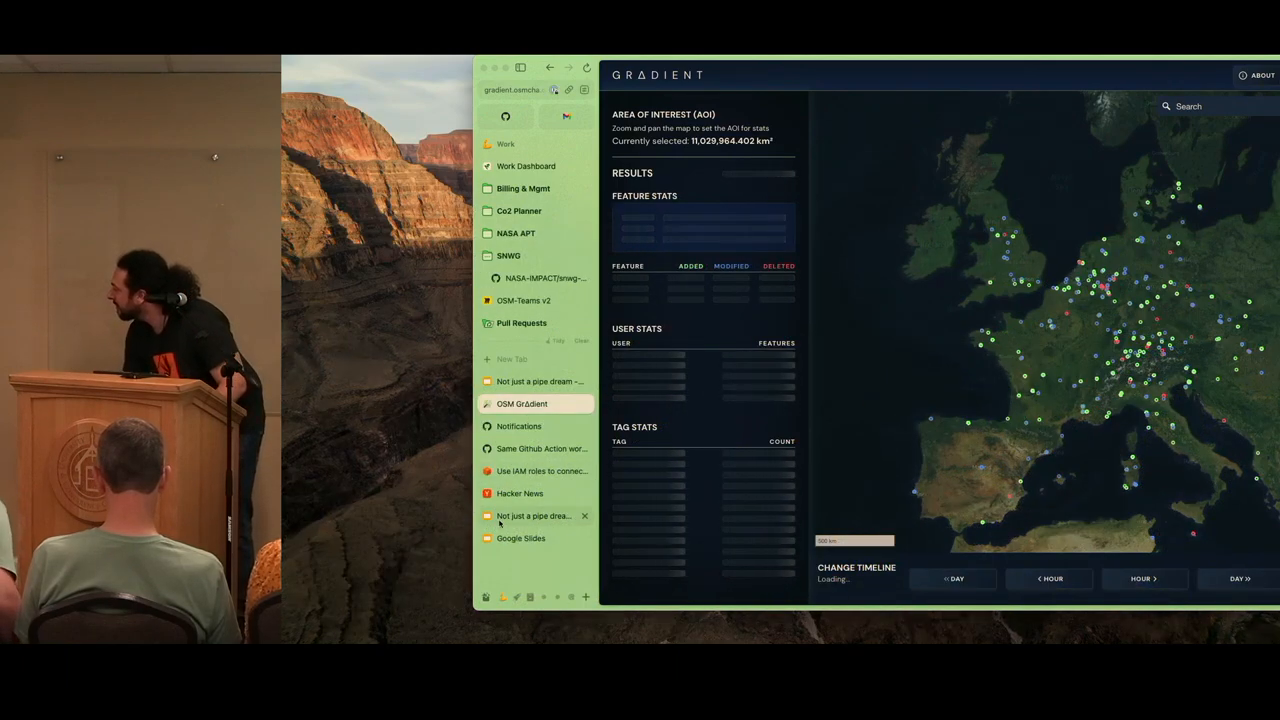
click(538, 516)
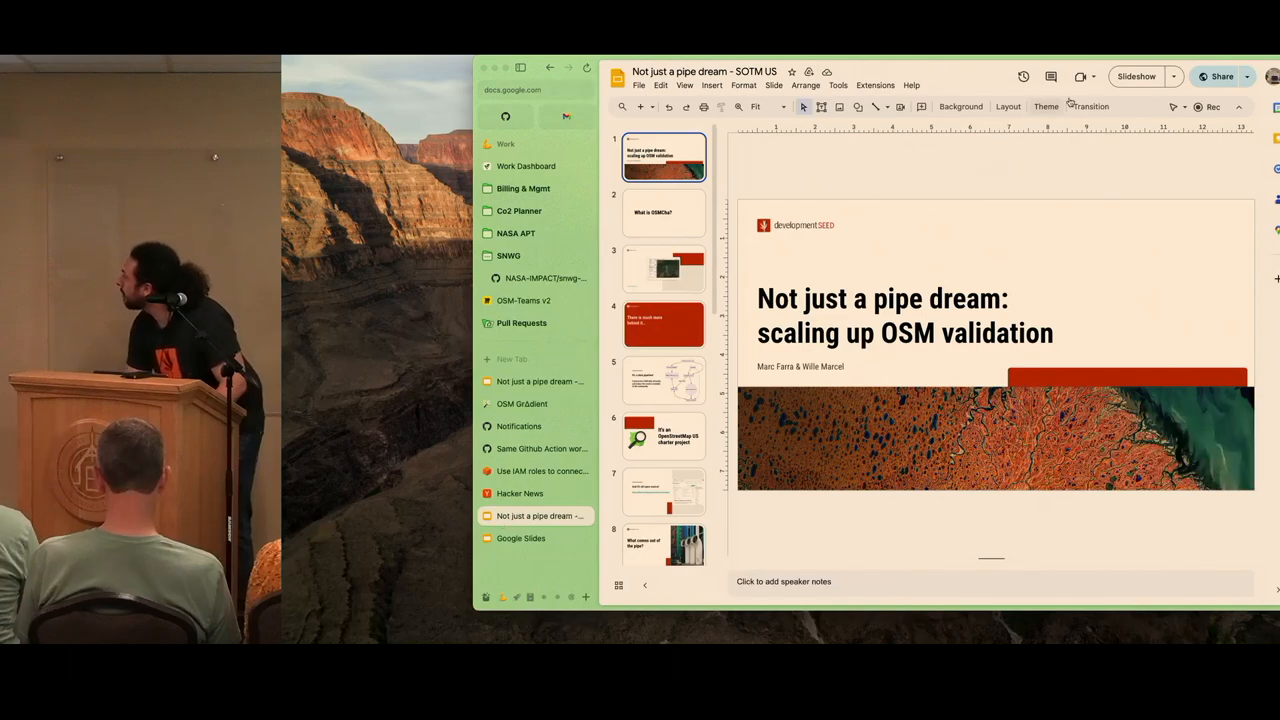